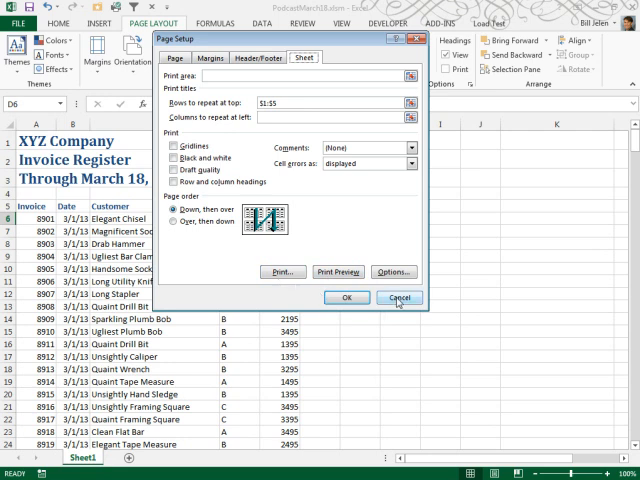
- Cancel the Page Setup dialog without changes
{"action": "left_click", "coordinate": [399, 297]}
{"action": "type", "text": "="}
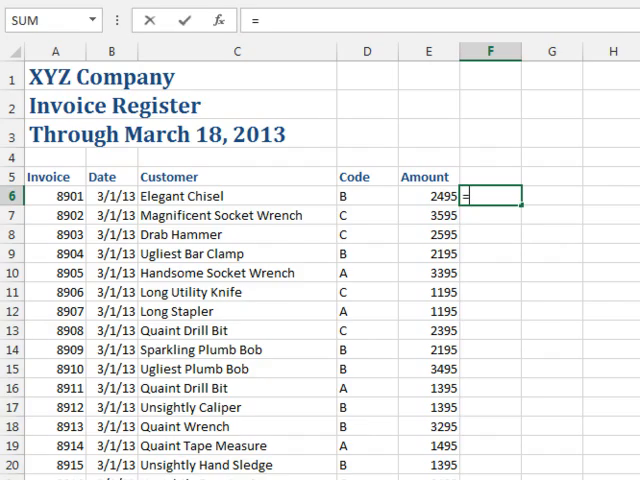
- Enter =ROW() into all selected column F cells and check the row numbers
{"action": "type", "text": "ROW()"}
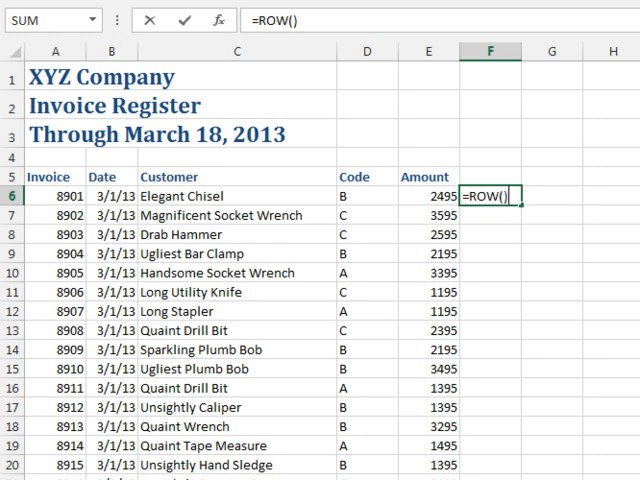
{"action": "key", "text": "Enter"}
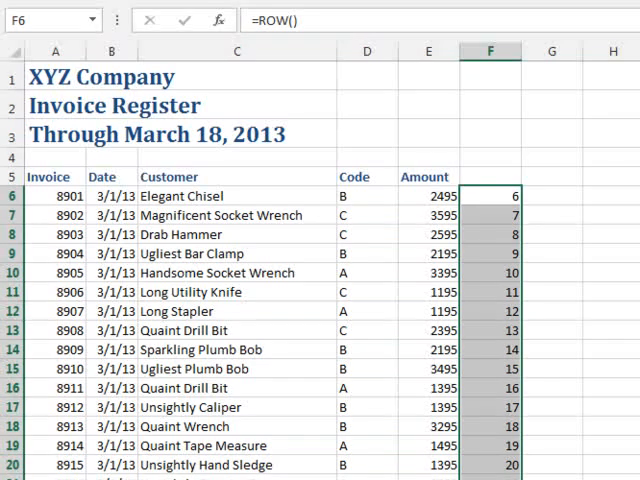
{"action": "mouse_move", "coordinate": [635, 198]}
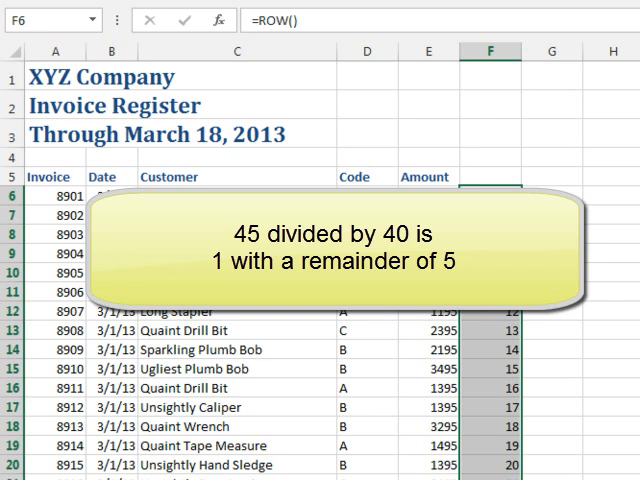
{"action": "scroll", "scroll_direction": "down", "scroll_amount": 3}
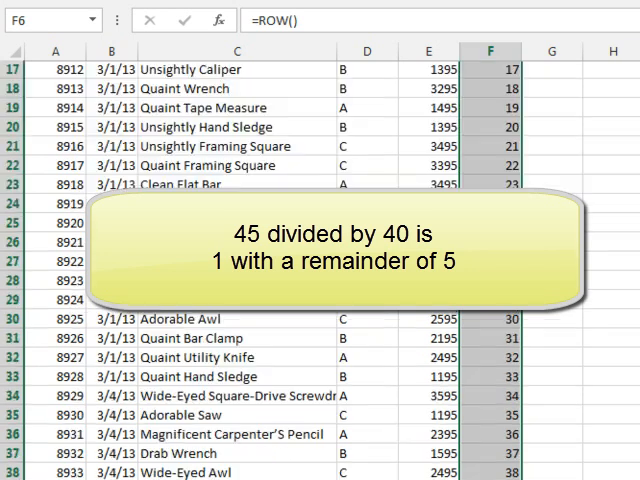
{"action": "scroll", "scroll_direction": "down", "scroll_amount": 3}
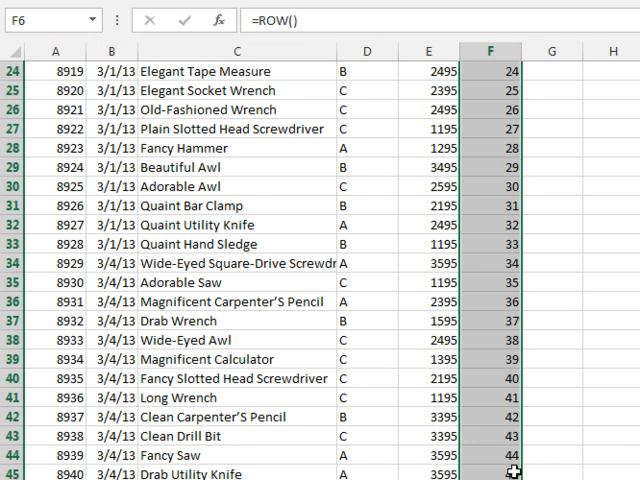
{"action": "mouse_move", "coordinate": [100, 473]}
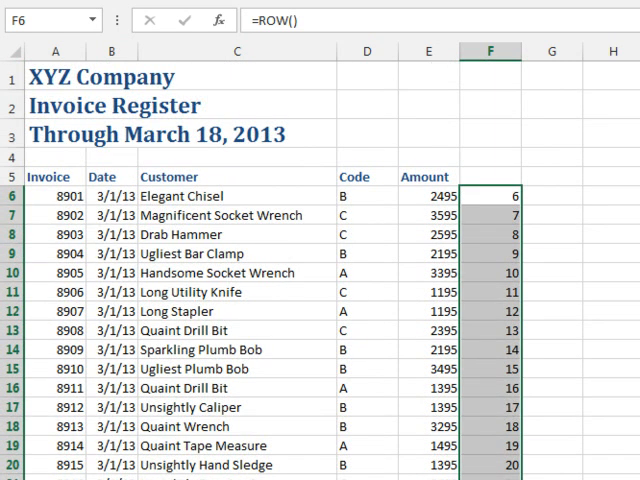
{"action": "double_click", "coordinate": [488, 196]}
{"action": "type", "text": "MOD("}
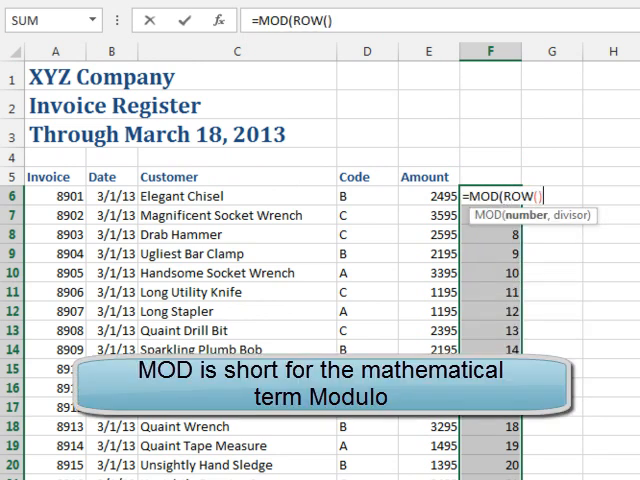
- Wrap the formula as =MOD(ROW(),40) across column F and verify the zero at row 40
{"action": "type", "text": ",40)"}
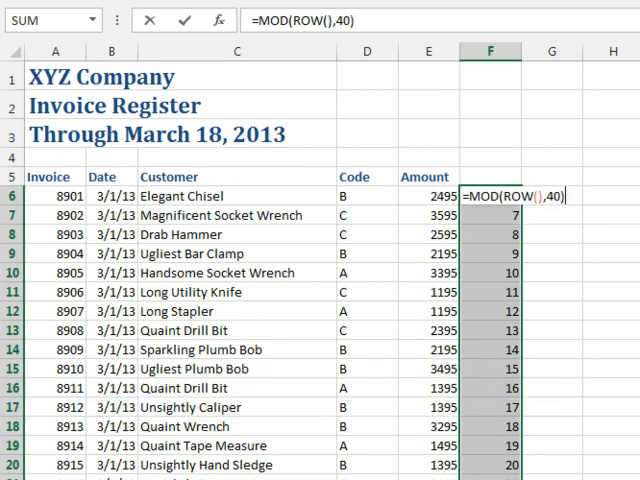
{"action": "key", "text": "Enter"}
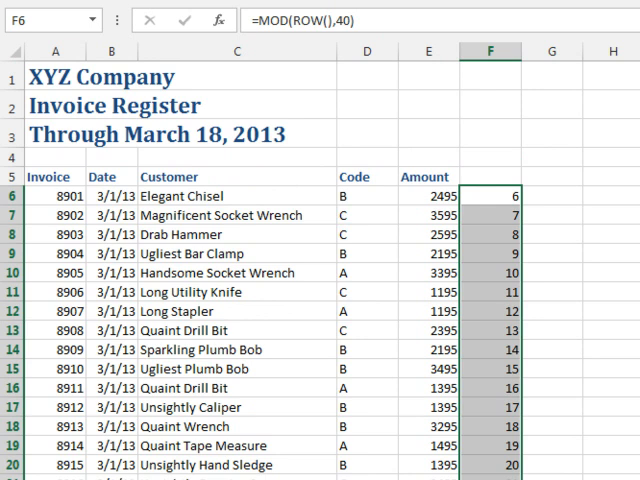
{"action": "scroll", "scroll_direction": "down", "scroll_amount": 3}
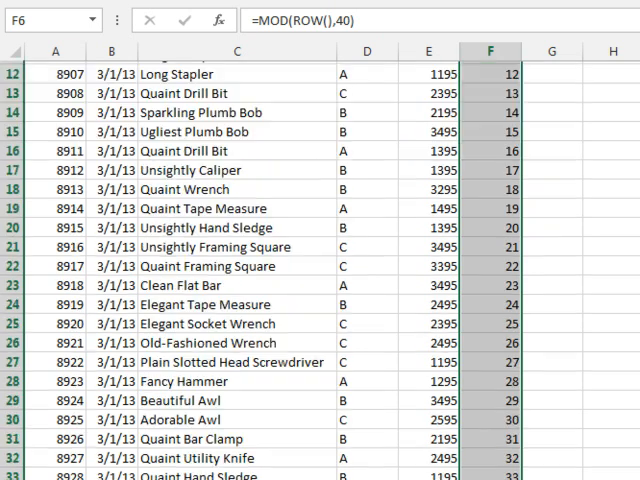
{"action": "scroll", "scroll_direction": "down", "scroll_amount": 3}
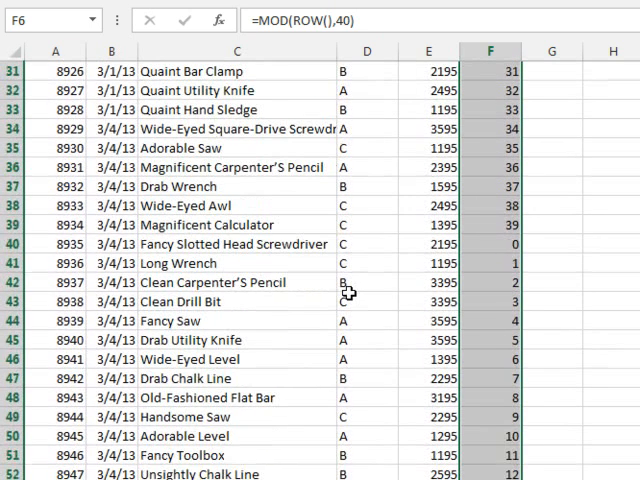
{"action": "scroll", "scroll_direction": "down", "scroll_amount": 3}
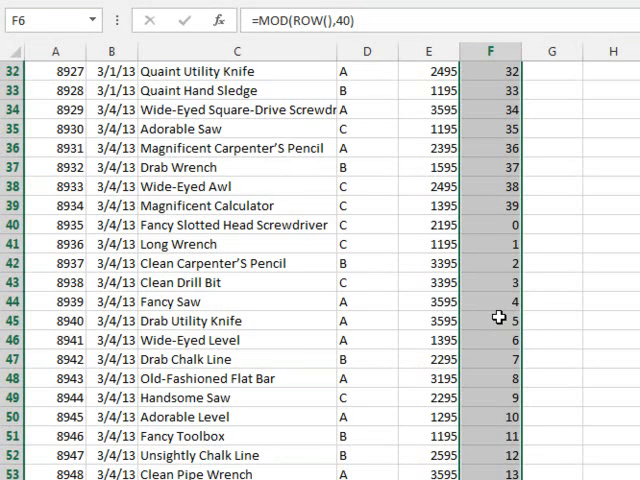
{"action": "mouse_move", "coordinate": [499, 320]}
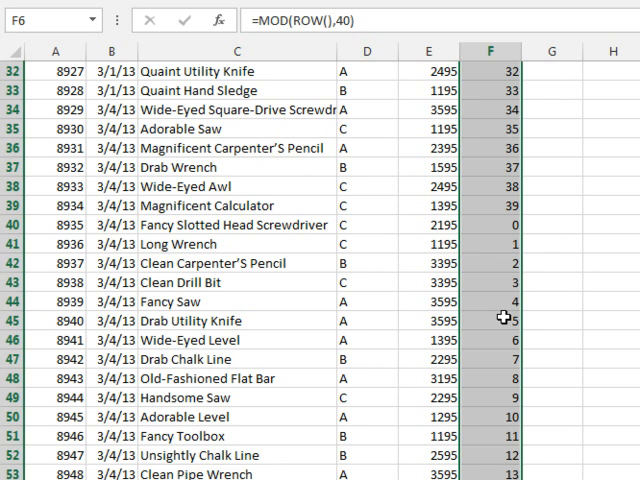
{"action": "mouse_move", "coordinate": [505, 291]}
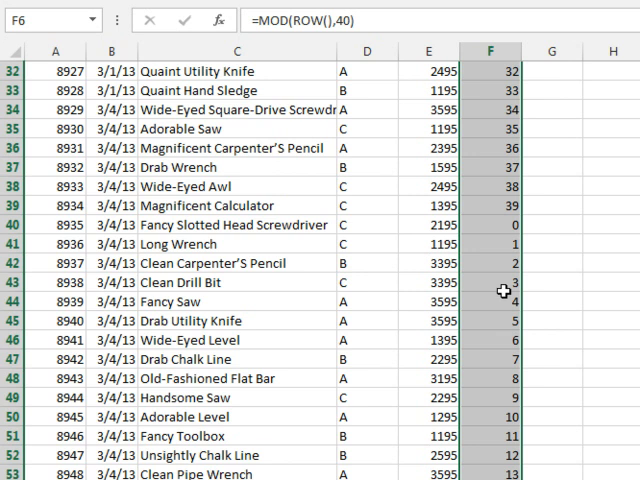
{"action": "mouse_move", "coordinate": [507, 322]}
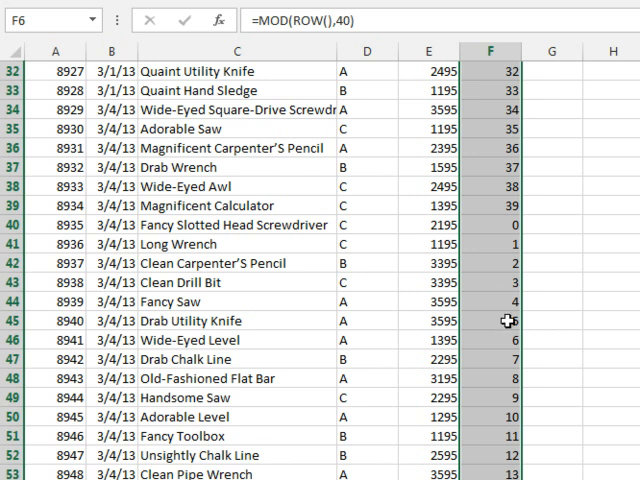
{"action": "mouse_move", "coordinate": [495, 321]}
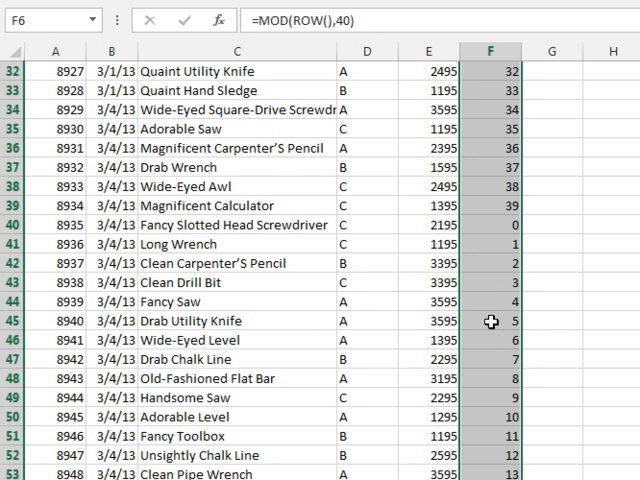
{"action": "scroll", "scroll_direction": "up", "scroll_amount": 3}
{"action": "type", "text": "IF("}
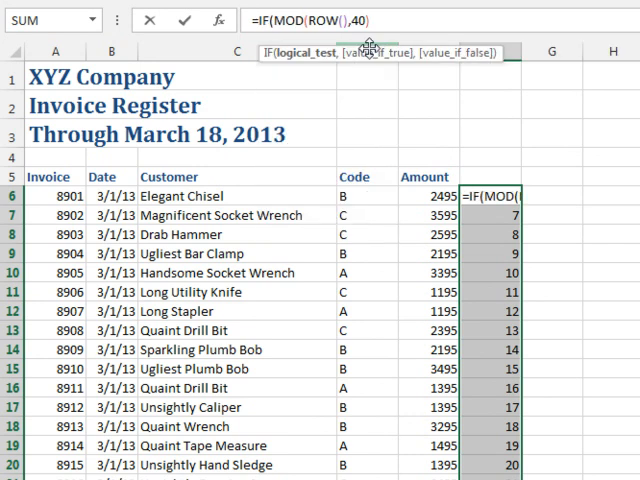
- Enter =IF(MOD(ROW(),40)=5,SUM(E$6:E6),"") into all selected column F cells
{"action": "type", "text": "="}
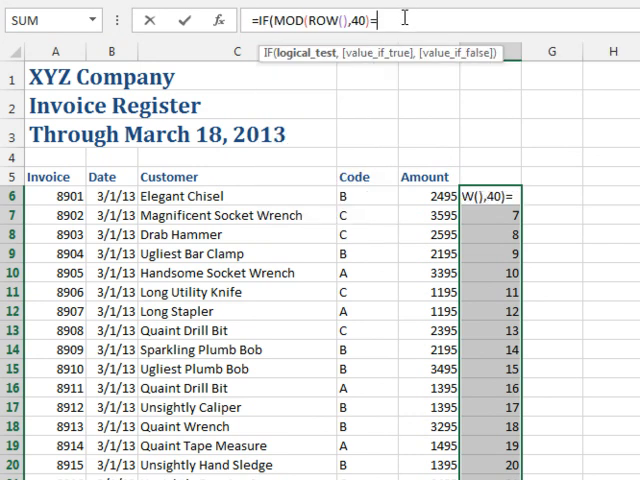
{"action": "type", "text": "5,"}
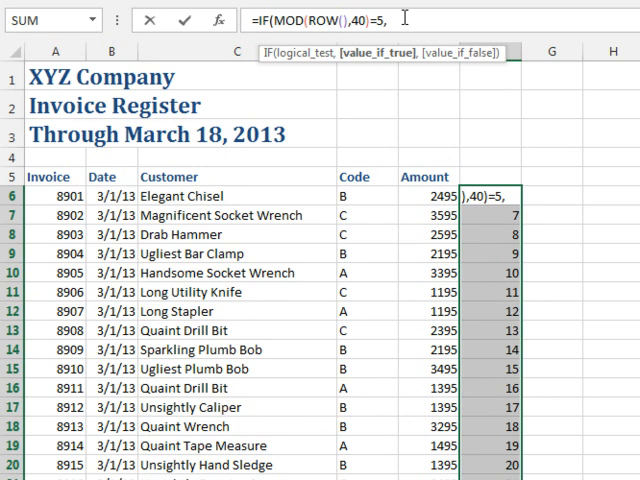
{"action": "type", "text": "SUM(E$6"}
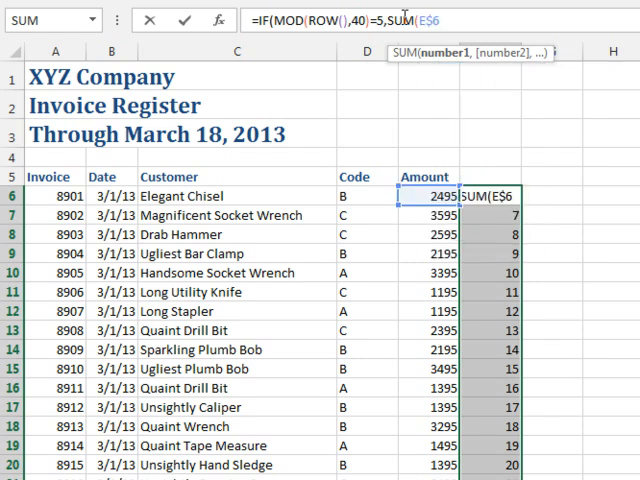
{"action": "type", "text": ":E6"}
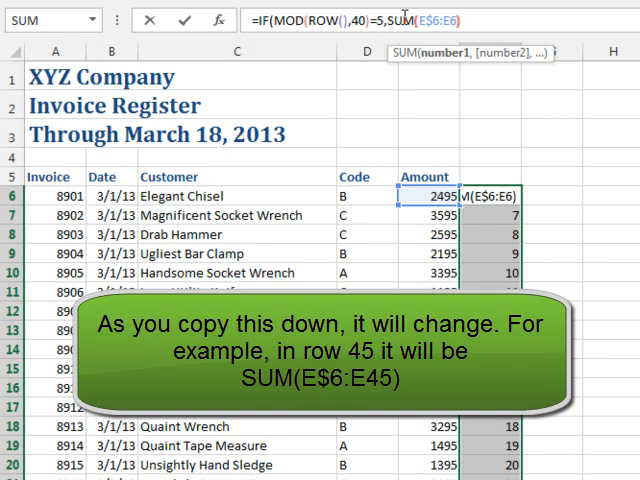
{"action": "type", "text": ","}
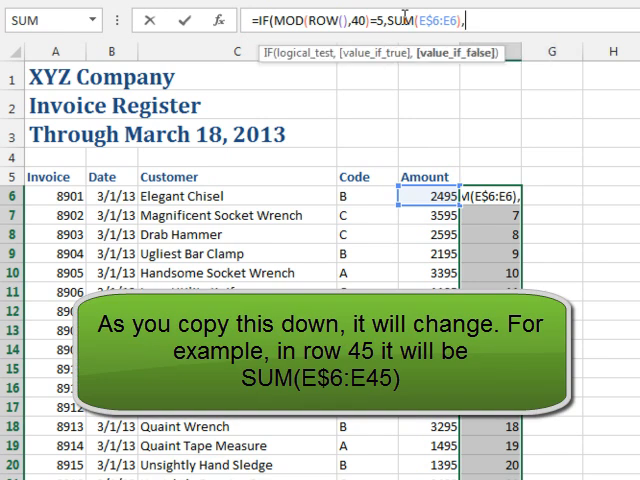
{"action": "type", "text": "\""}
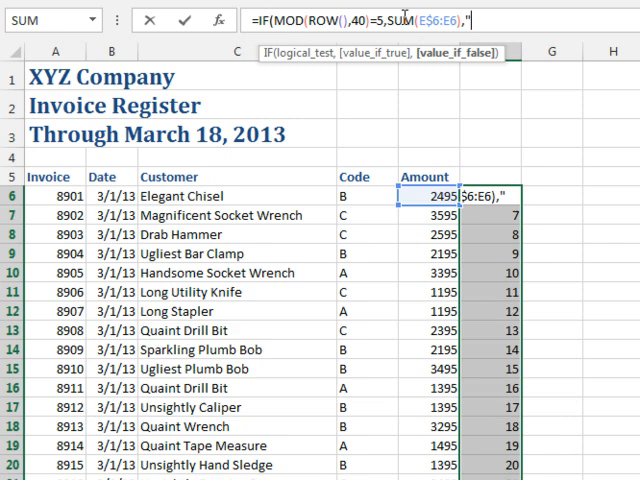
{"action": "type", "text": "\""}
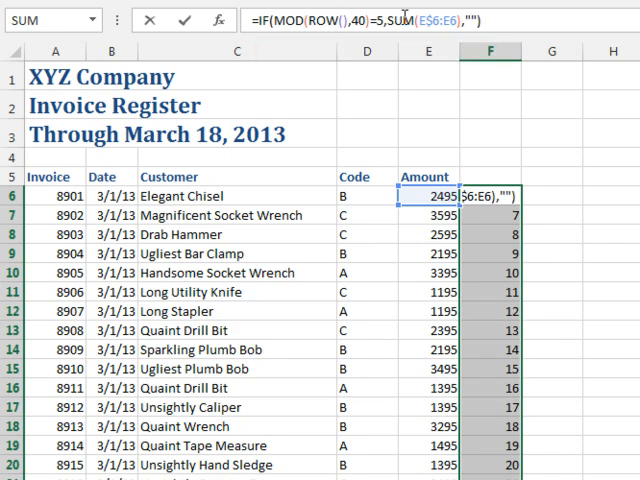
{"action": "key", "text": "Enter"}
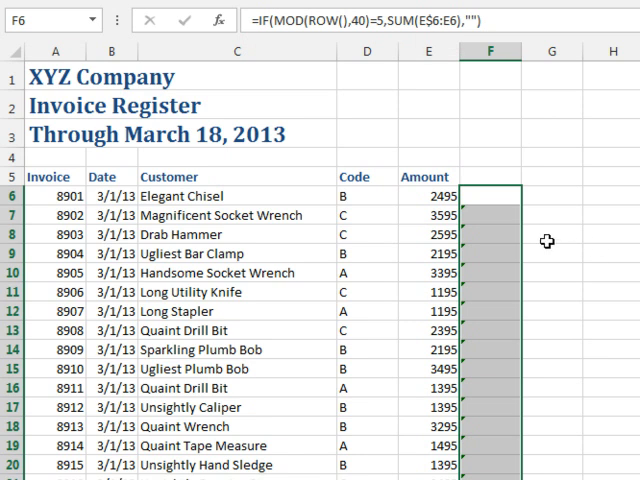
- Scroll down to check the running totals at rows 45, 85 and 125
{"action": "scroll", "scroll_direction": "down", "scroll_amount": 3}
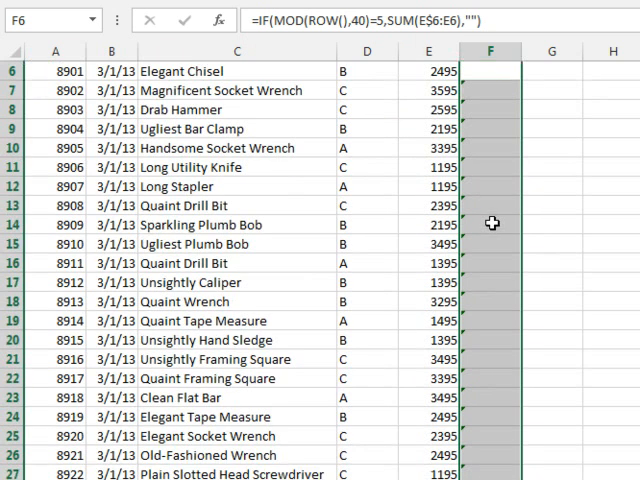
{"action": "scroll", "scroll_direction": "down", "scroll_amount": 3}
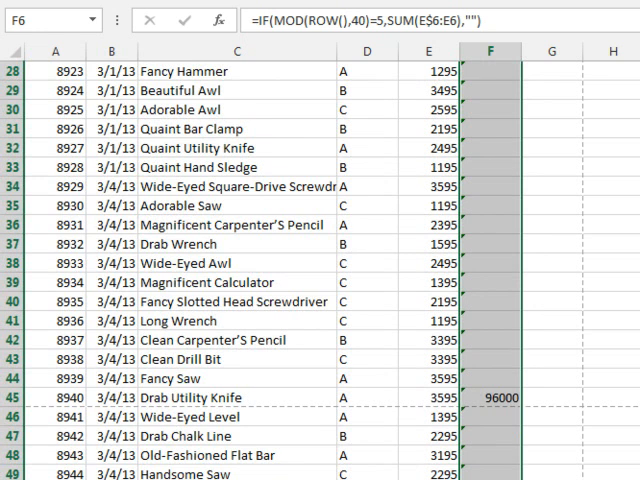
{"action": "scroll", "scroll_direction": "down", "scroll_amount": 3}
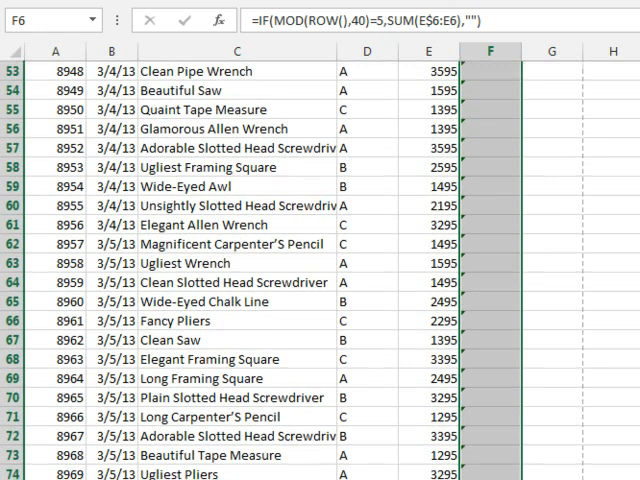
{"action": "scroll", "scroll_direction": "down", "scroll_amount": 3}
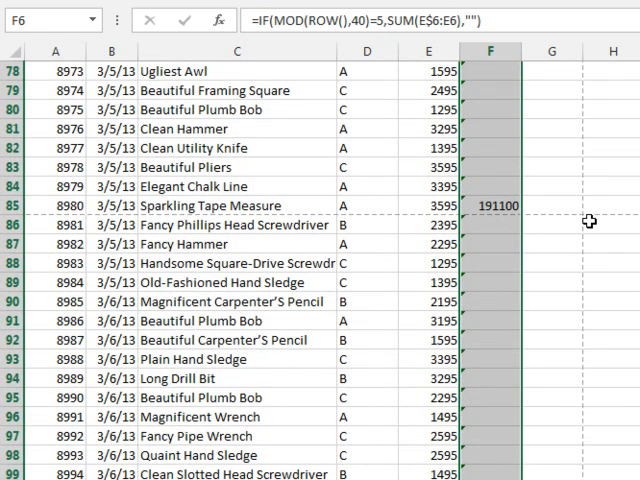
{"action": "scroll", "scroll_direction": "down", "scroll_amount": 3}
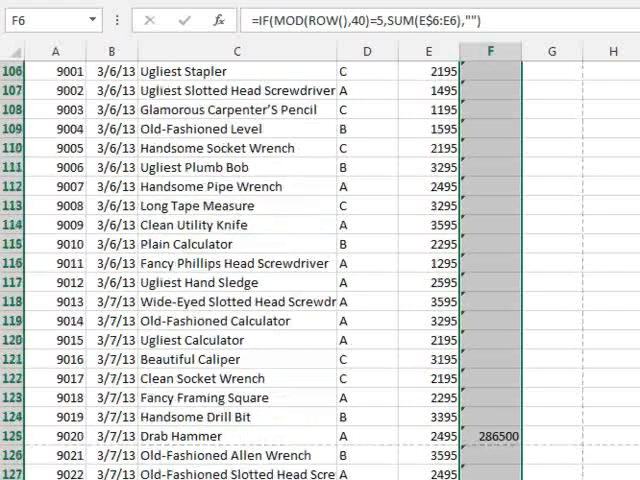
{"action": "scroll", "scroll_direction": "down", "scroll_amount": 3}
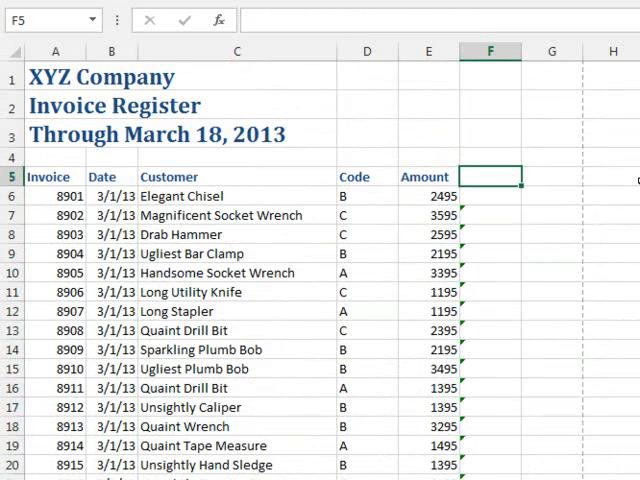
- Replace the F5 heading with "Total This Page"
{"action": "type", "text": "Total All Pages So Far"}
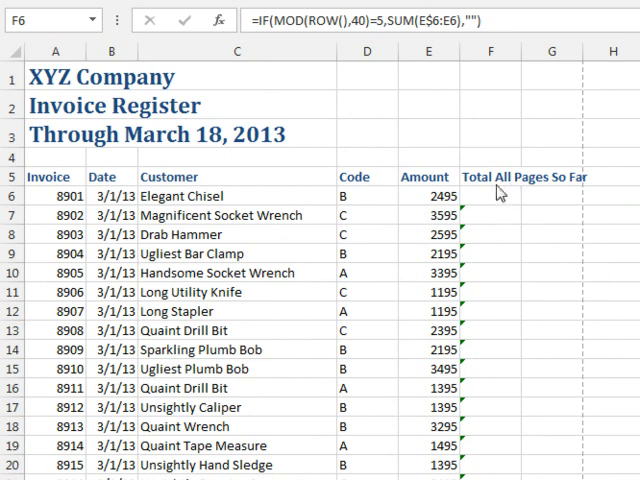
{"action": "left_click", "coordinate": [490, 177]}
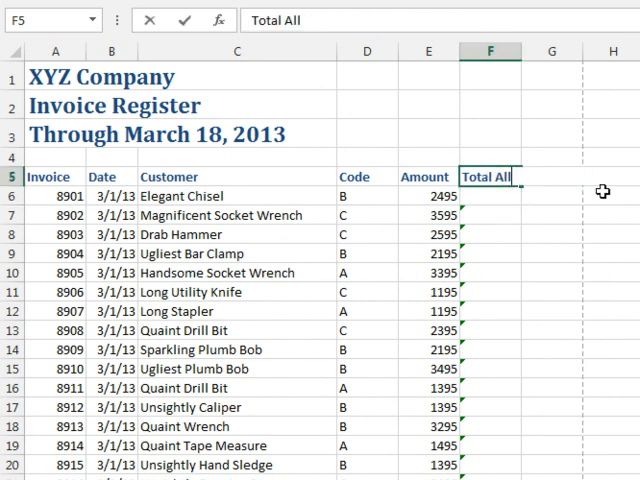
{"action": "type", "text": "Total This Page"}
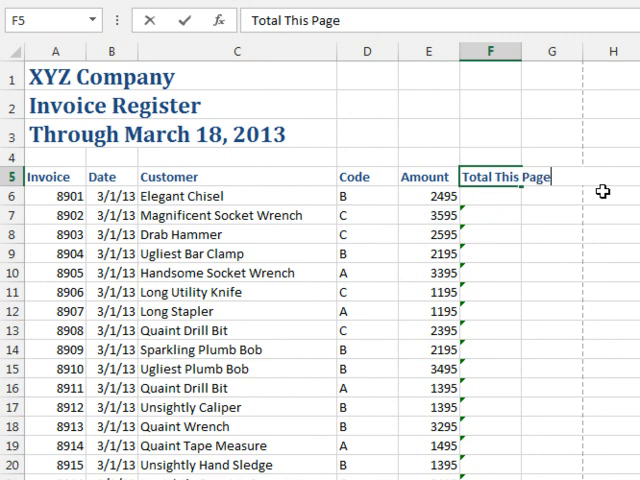
{"action": "type", "text": "=IF(MOD(ROW(),40)=5,SUM(E$6:E6),\"\")"}
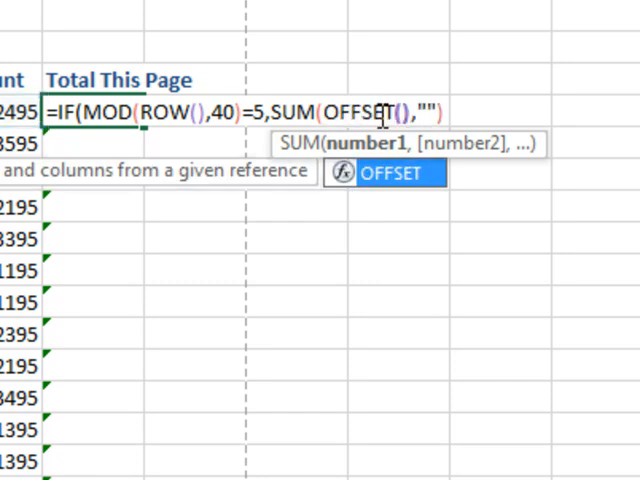
- Replace SUM(E$6:E6) with SUM(OFFSET(F6,-39,-1,40,1)) in the column F formula
{"action": "type", "text": "F"}
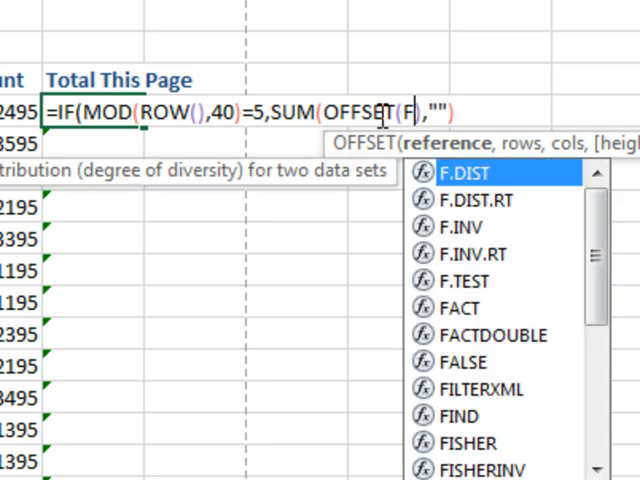
{"action": "type", "text": "6,-39,-"}
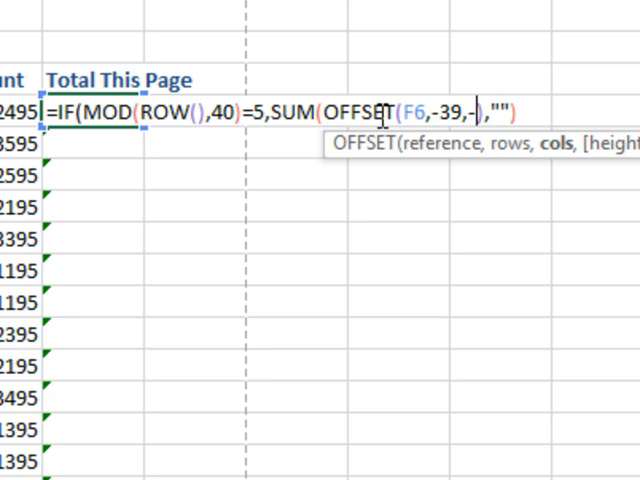
{"action": "type", "text": "1"}
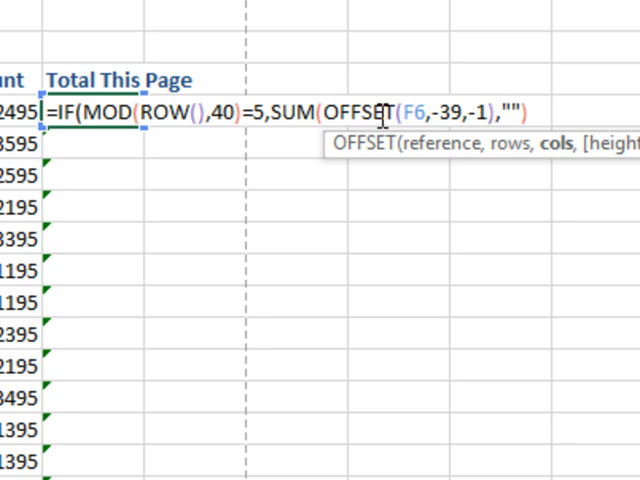
{"action": "type", "text": ",40"}
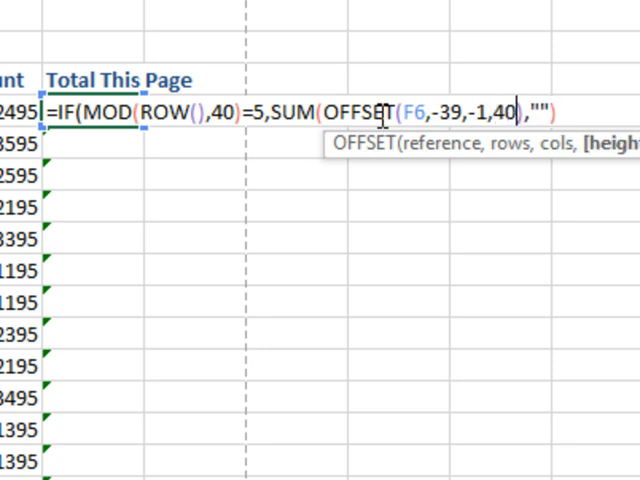
{"action": "type", "text": "1"}
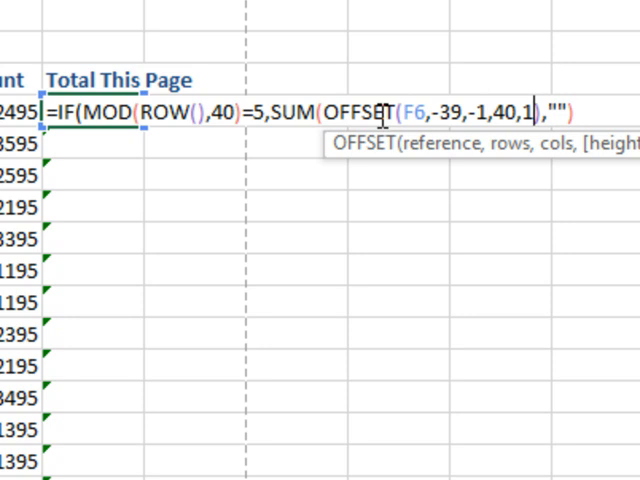
{"action": "type", "text": ")"}
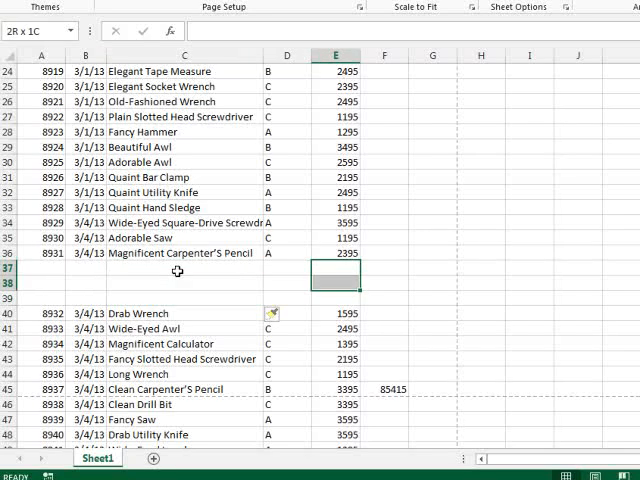
- Type a test amount of 1000 into the inserted spacer rows
{"action": "type", "text": "1000"}
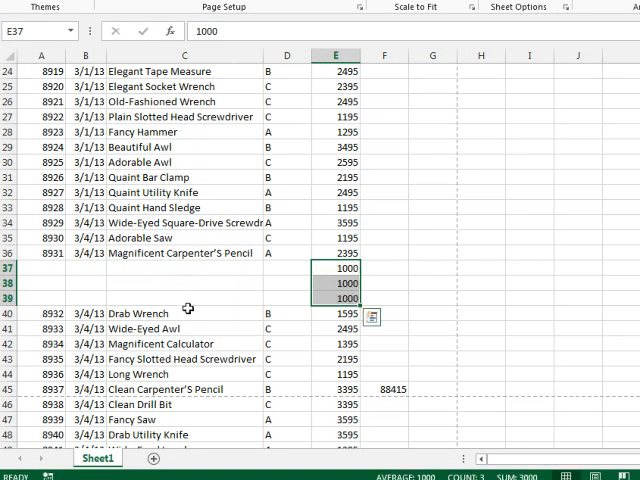
{"action": "mouse_move", "coordinate": [310, 387]}
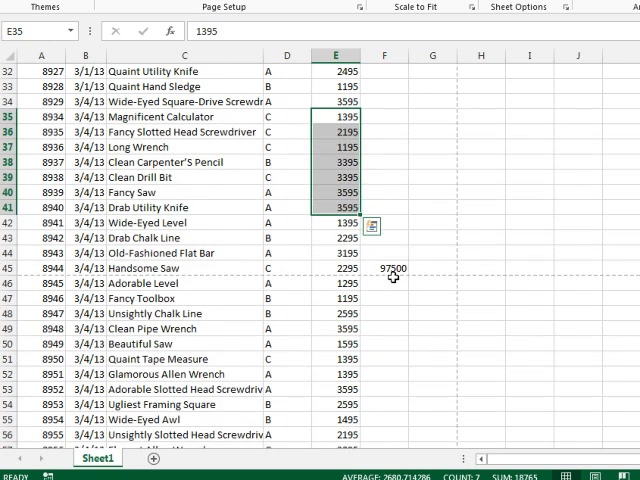
{"action": "mouse_move", "coordinate": [491, 272]}
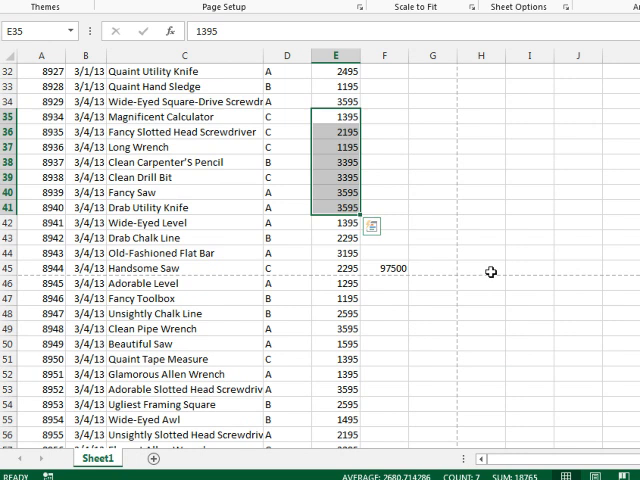